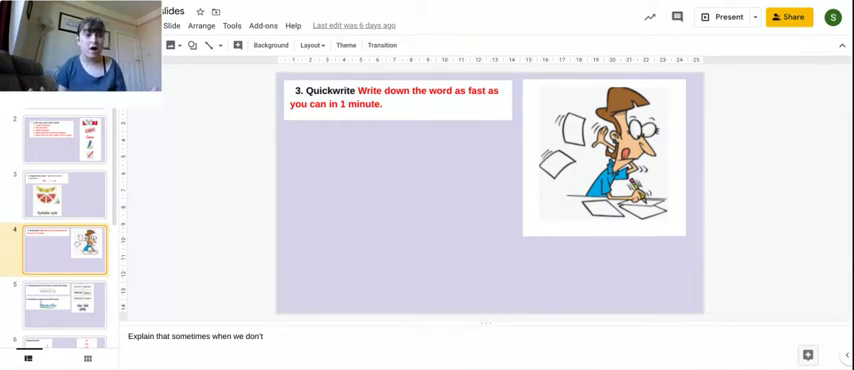
# Show the slide on drawing around a word's shape and drawing an image around a word.
pyautogui.click(64, 300)
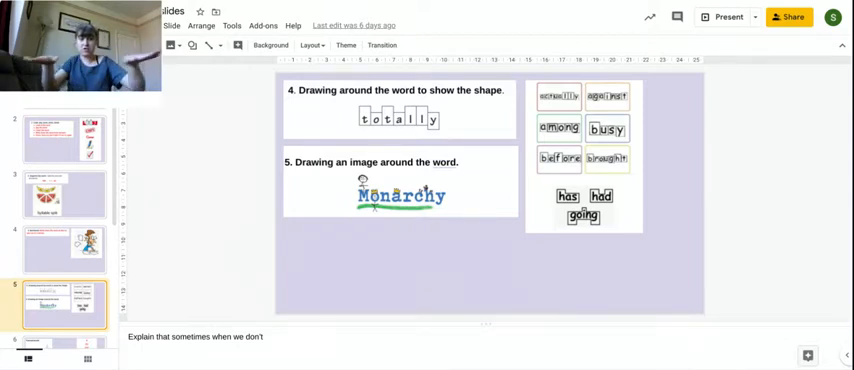